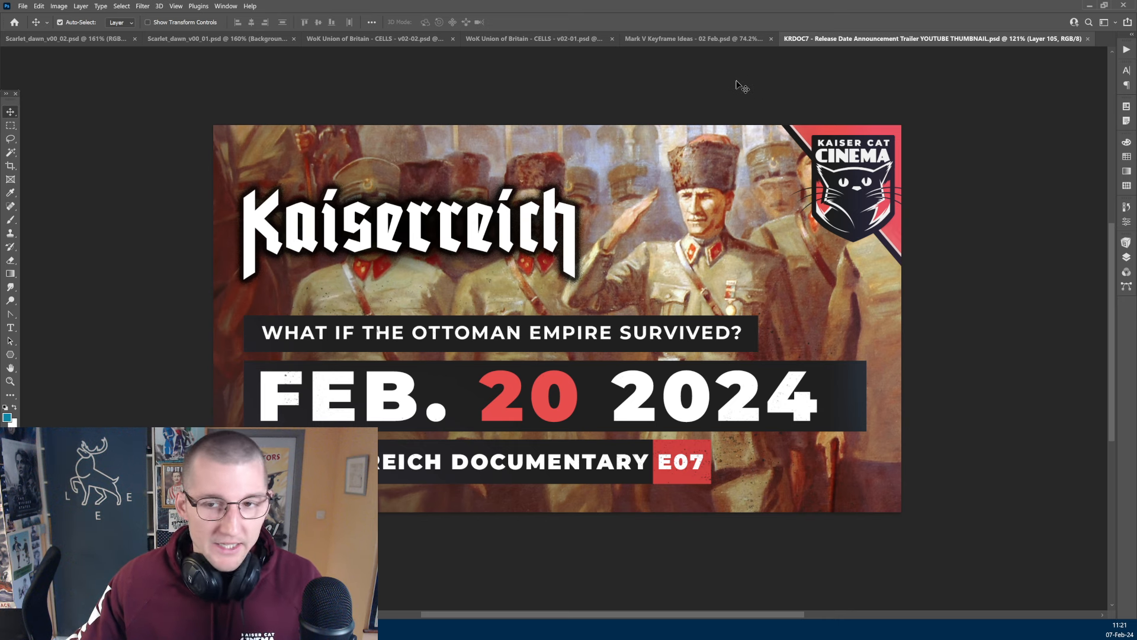
{"action": "mouse_move", "coordinate": [696, 38]}
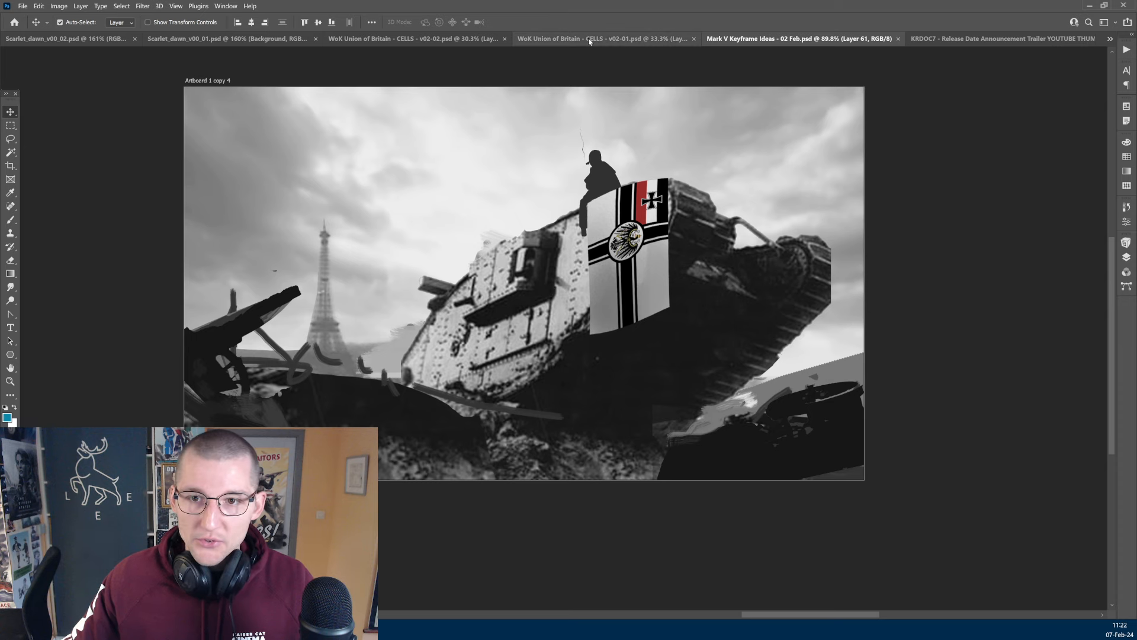
Switch to the 'WoK Union of Britain - CELLS - v02-01.psd' artwork tab
{"action": "left_click", "coordinate": [601, 39]}
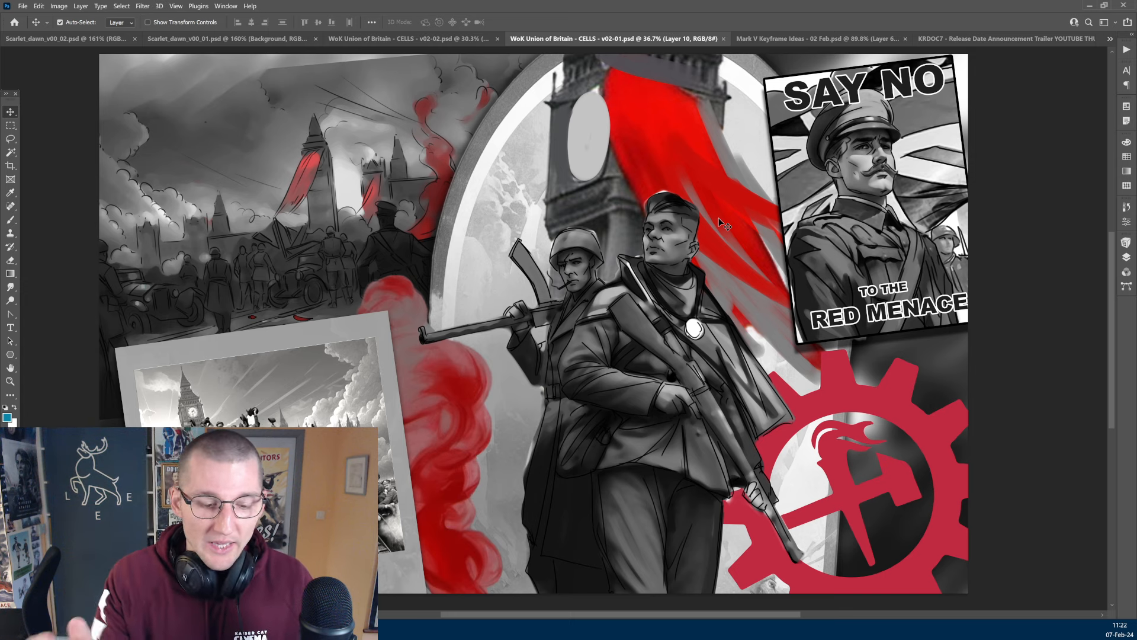
{"action": "mouse_move", "coordinate": [549, 232]}
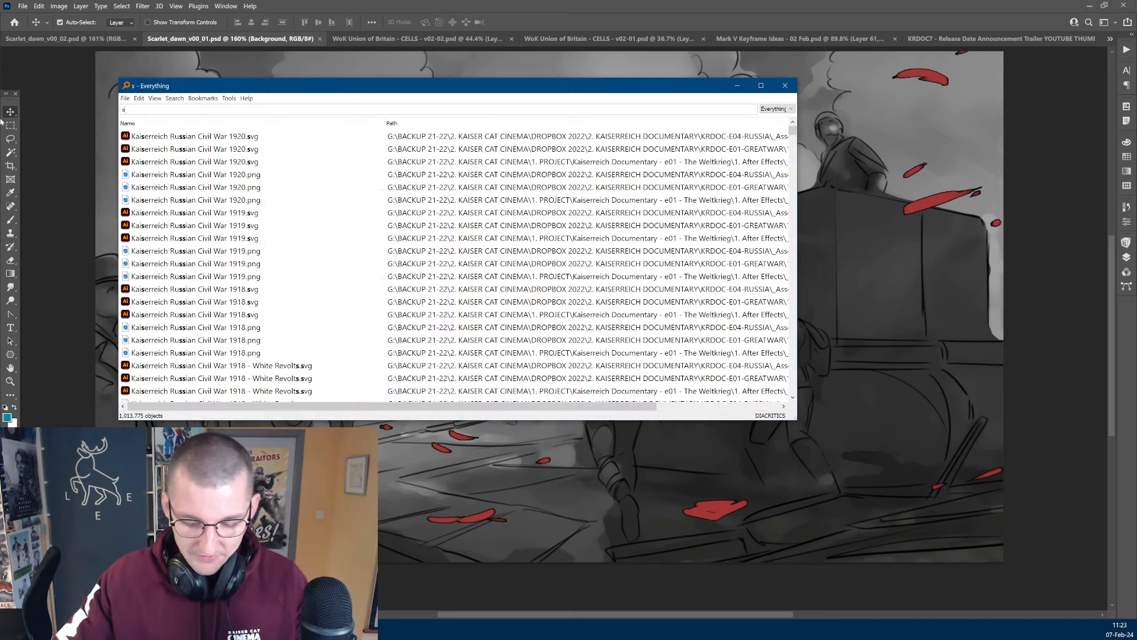
Search Everything for 'scarlet dawn old'
{"action": "type", "text": "scarlet dawn old"}
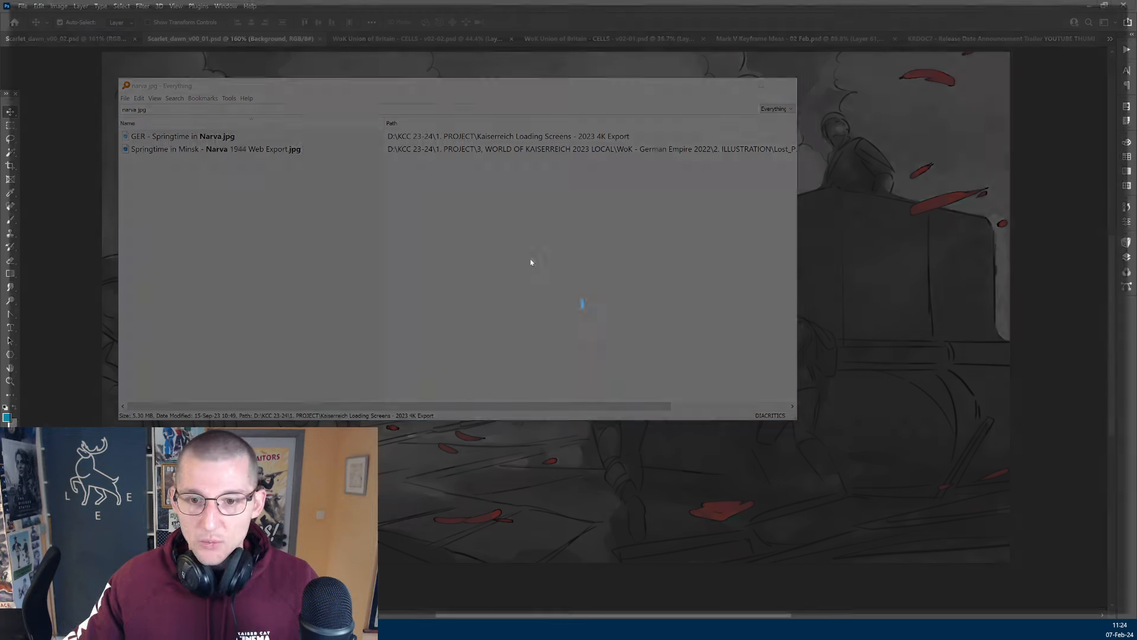
Open 'GER - Springtime in Narva.jpg' from the search results in Photos
{"action": "double_click", "coordinate": [183, 135]}
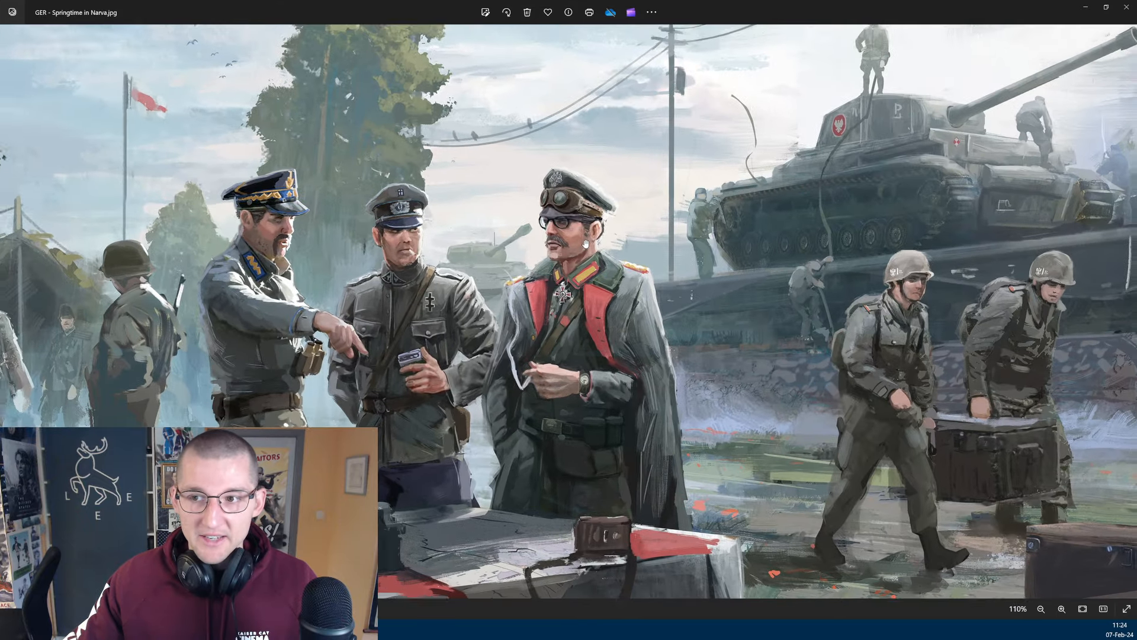
{"action": "left_click", "coordinate": [1040, 608]}
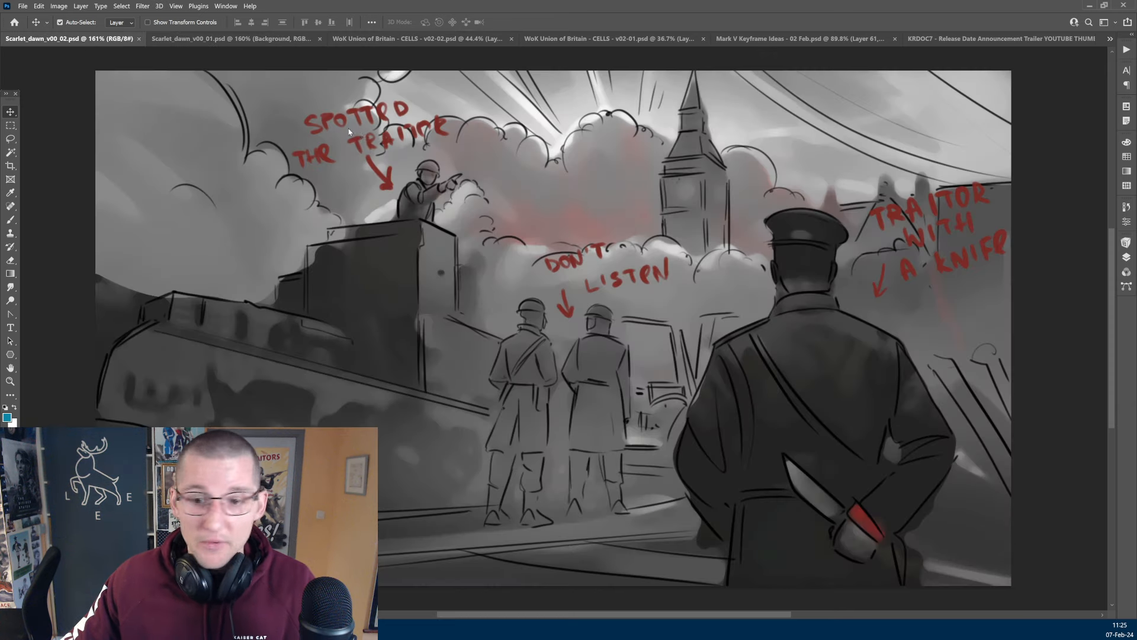
{"action": "mouse_move", "coordinate": [423, 161]}
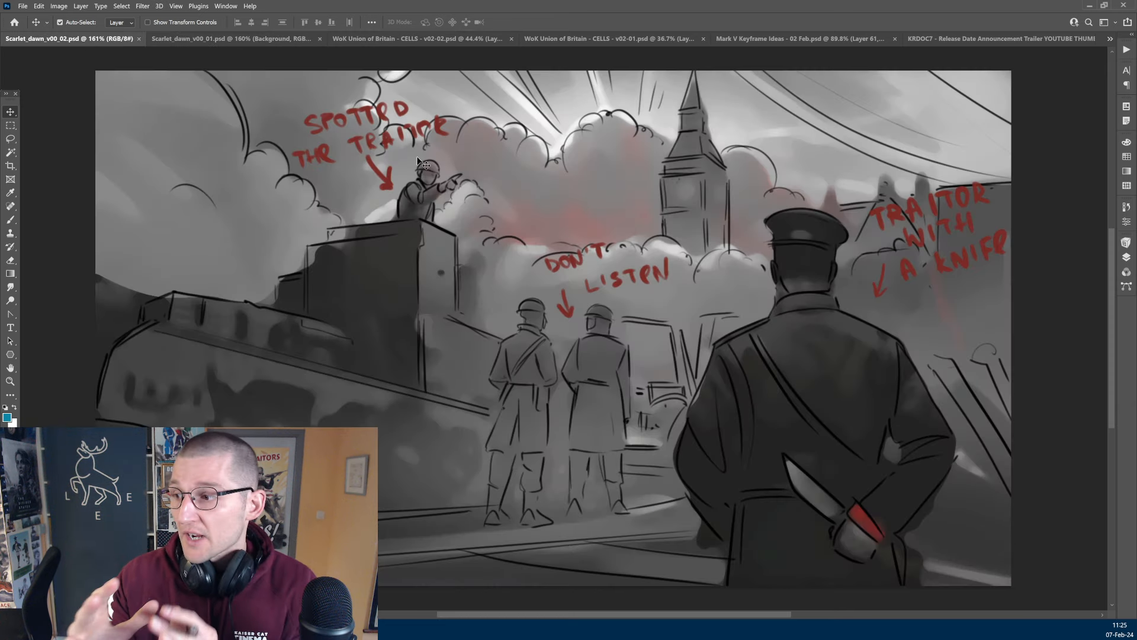